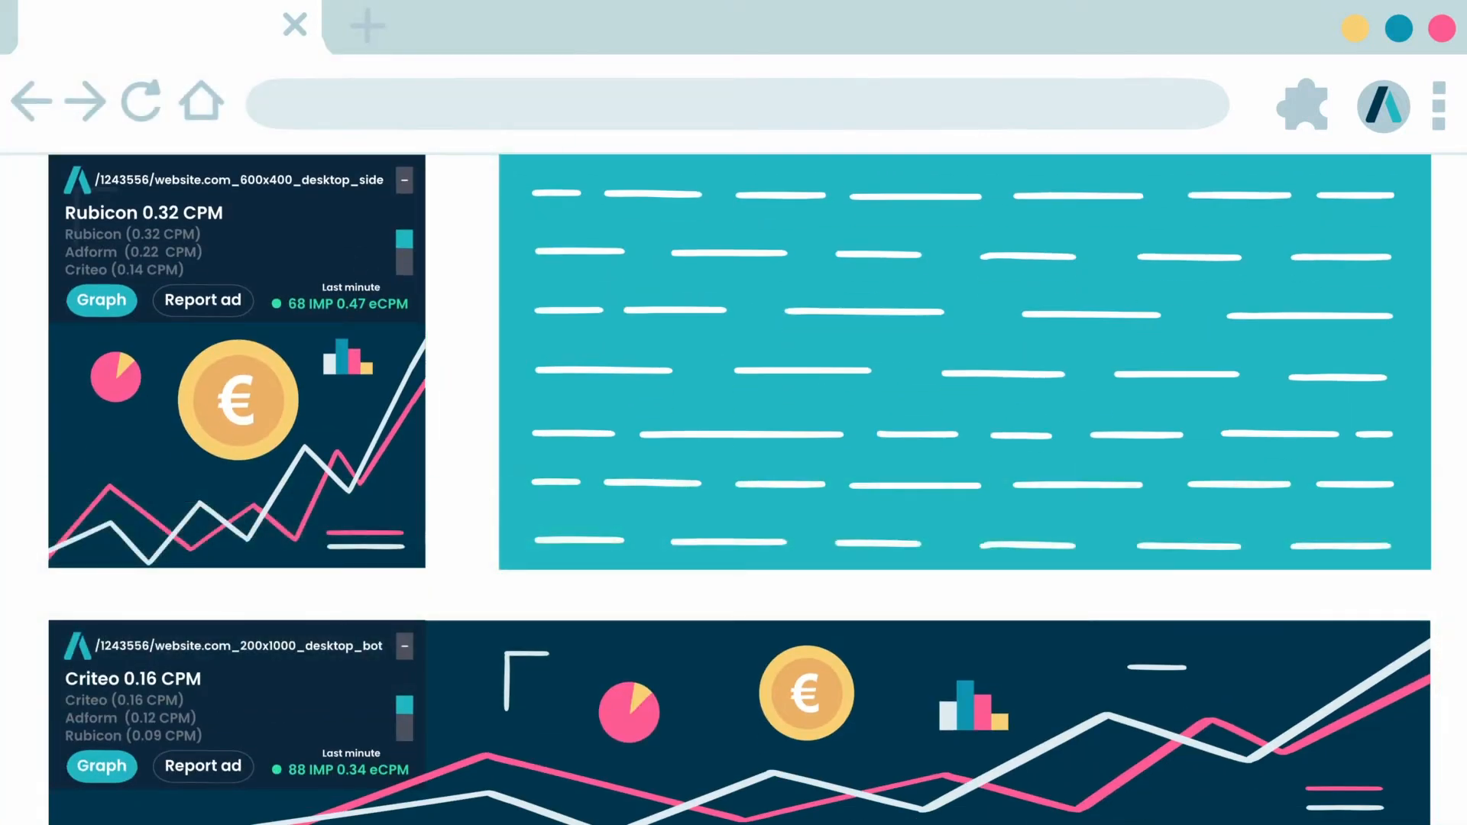
Report the red 1200x400 ad with the pink horned creature and money bags
scroll(down, 3)
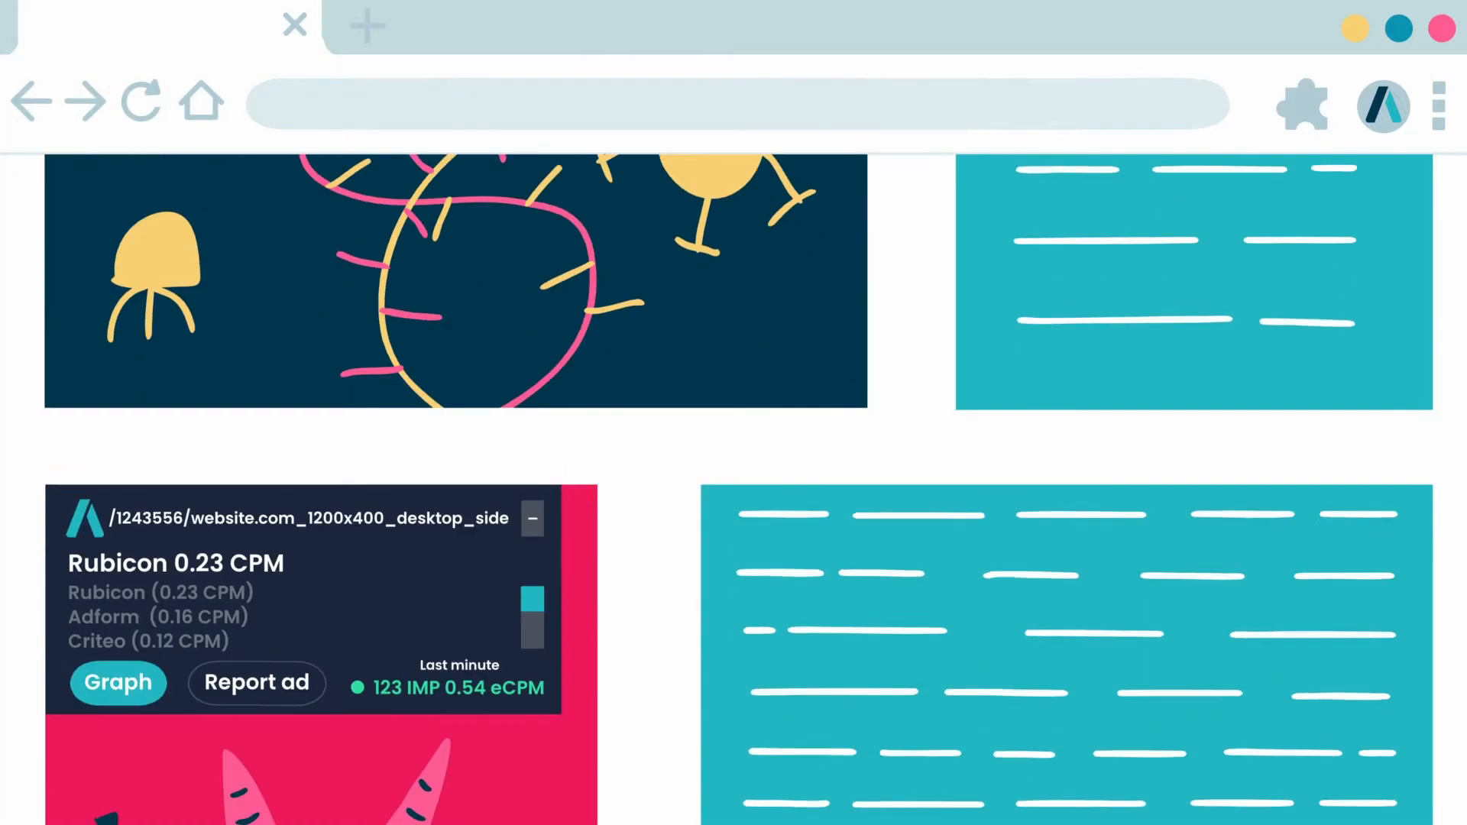
scroll(down, 3)
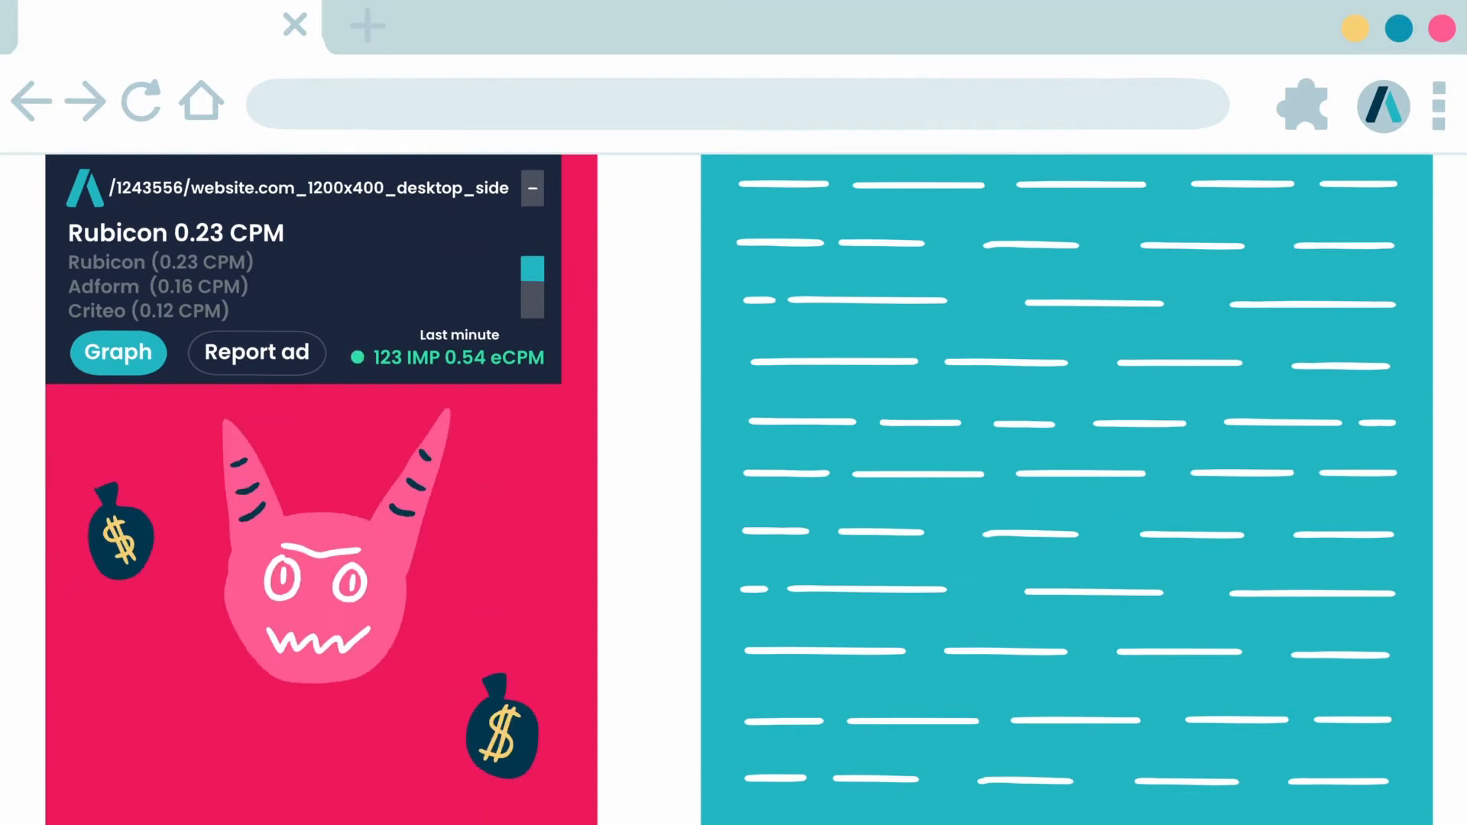
mouse_move(256, 353)
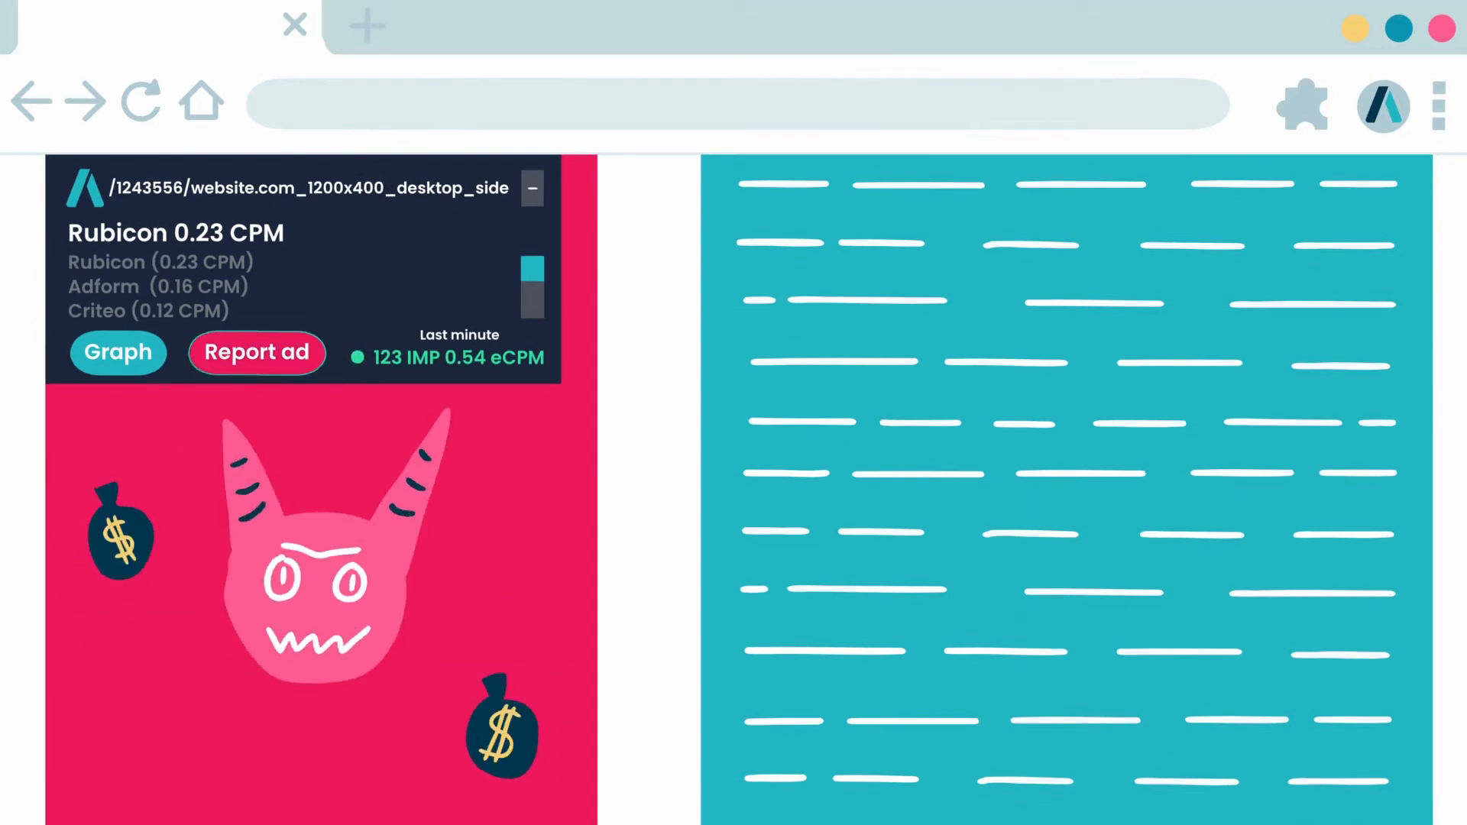
click(532, 188)
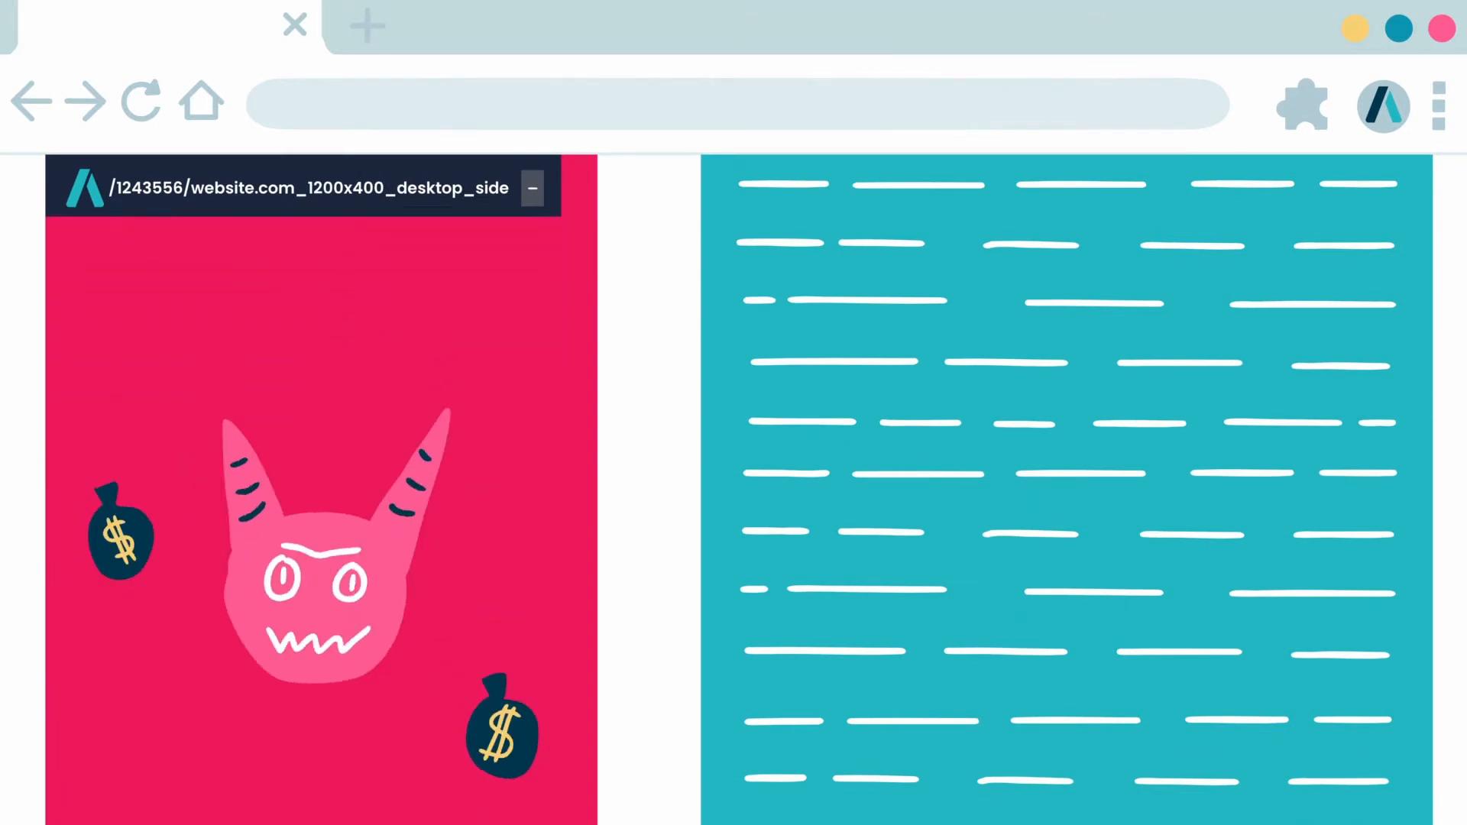
In the 'Why should this ad get blocked?' form, choose Unwanted brands as the reason
click(534, 186)
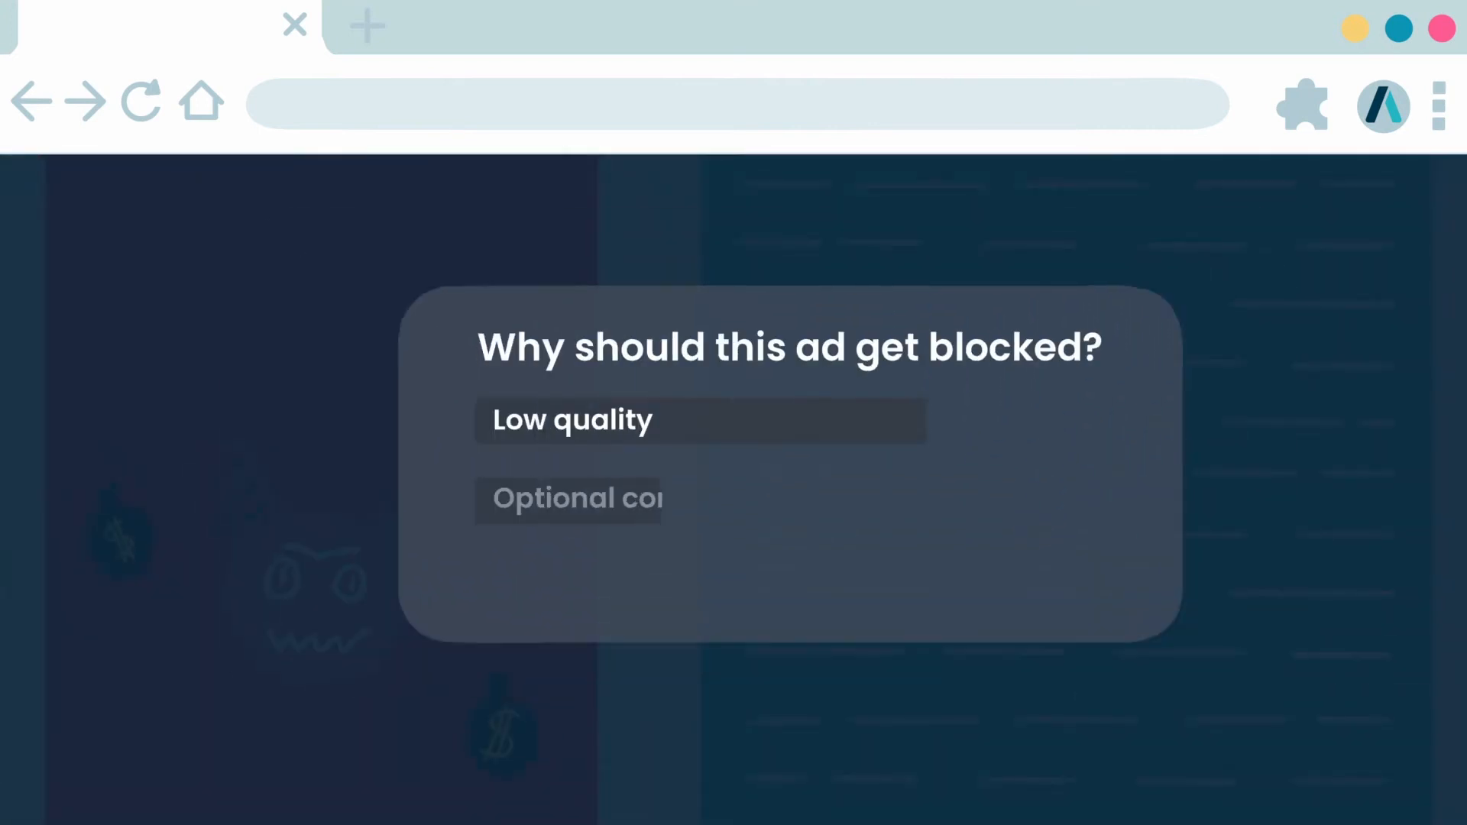
click(697, 419)
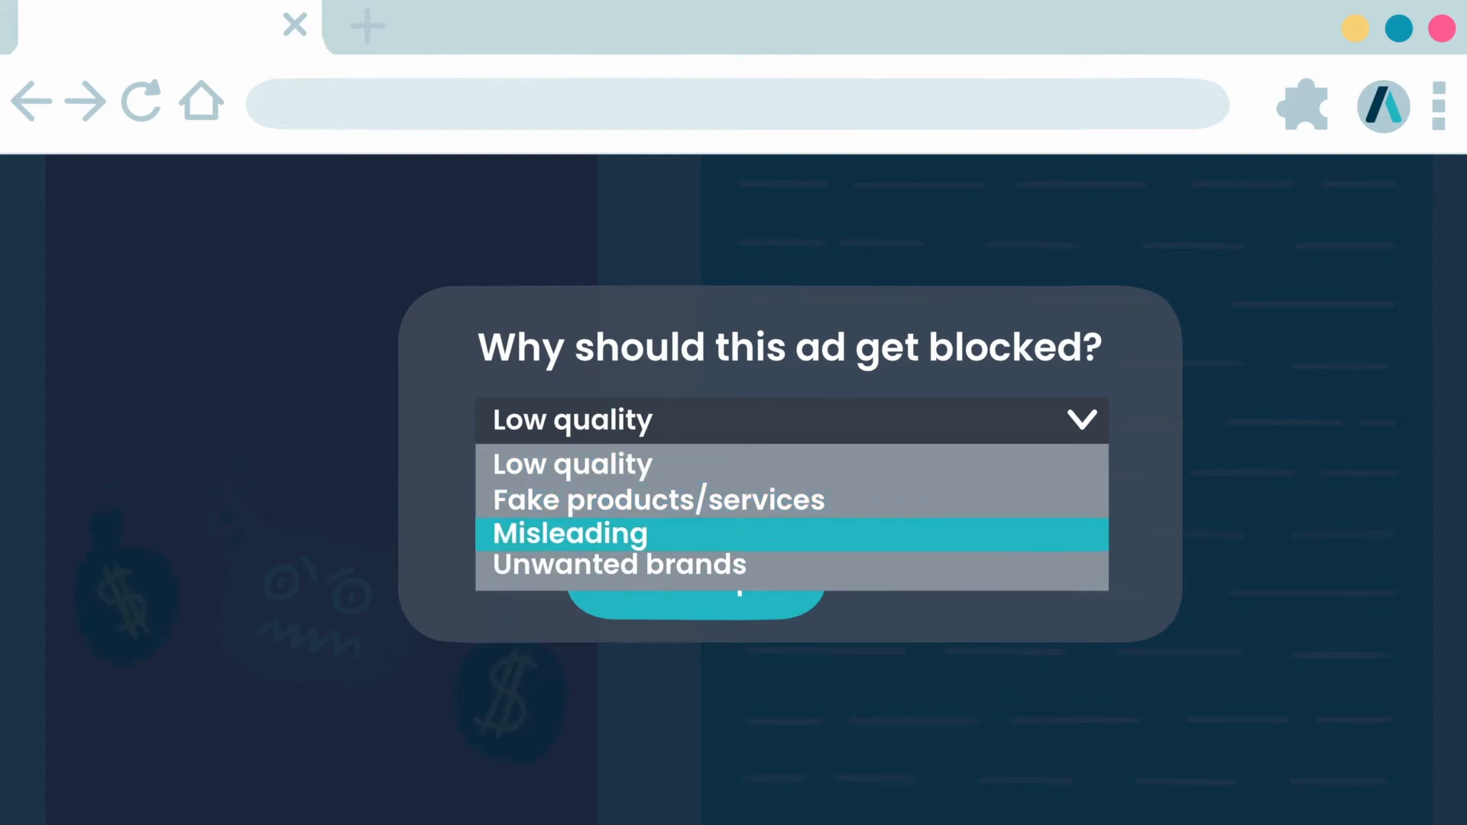
click(619, 564)
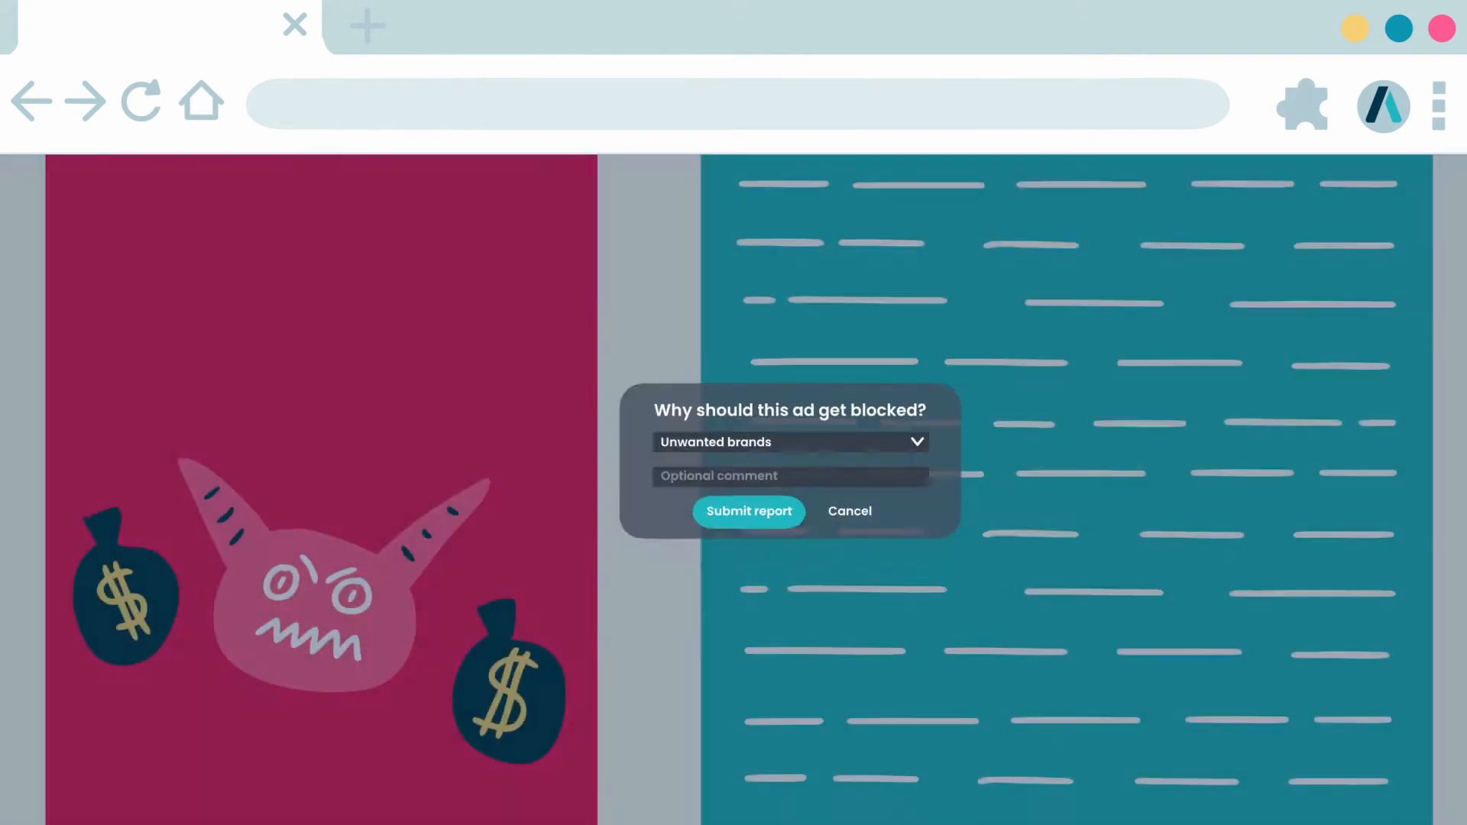